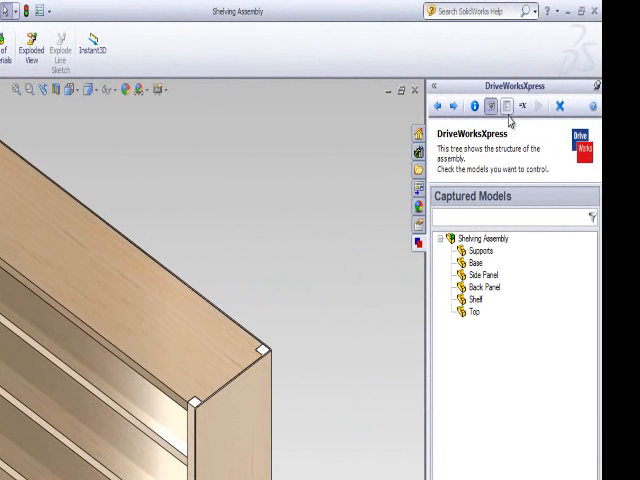
Step: Switch from Captured Models to the Form designer, showing the eight existing inputs
left_click(510, 105)
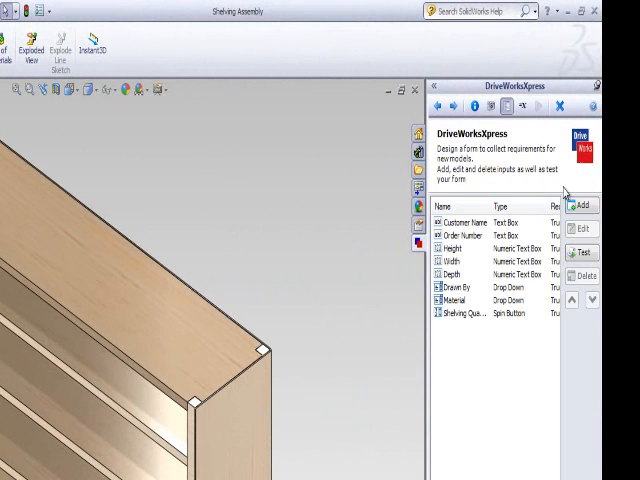
Step: Add a Check Box form input named 'Side Panels'
left_click(581, 205)
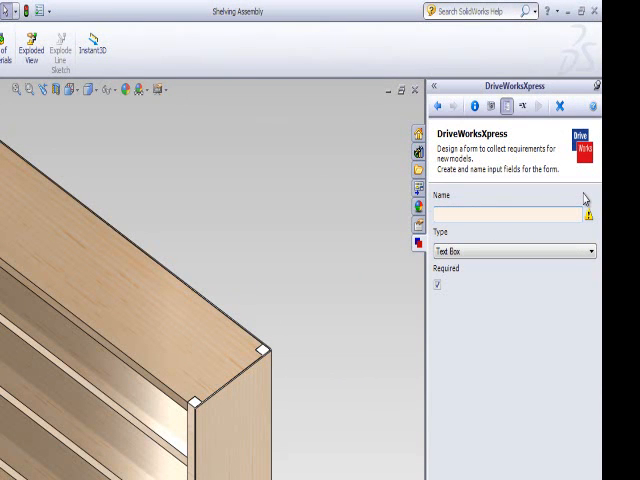
type("Side Panels")
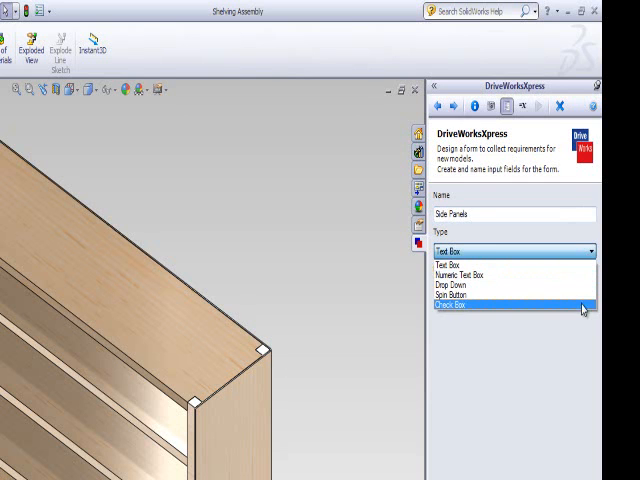
left_click(450, 306)
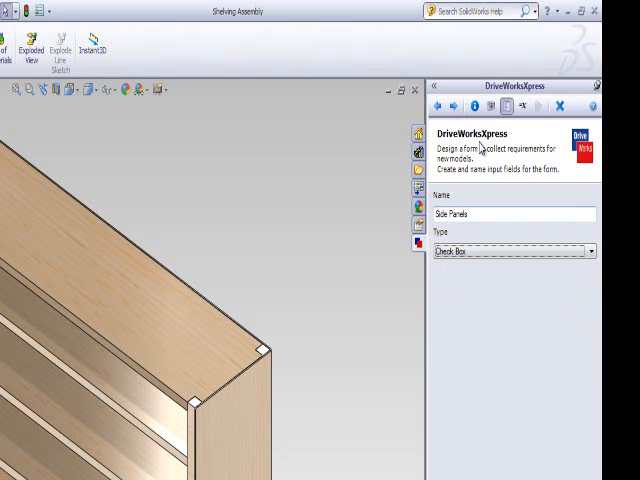
left_click(453, 107)
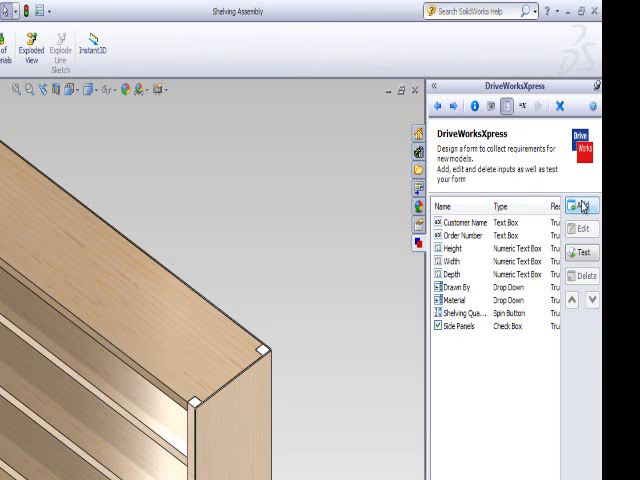
Step: Add a Check Box form input named 'Back Panel' below Side Panels
left_click(581, 205)
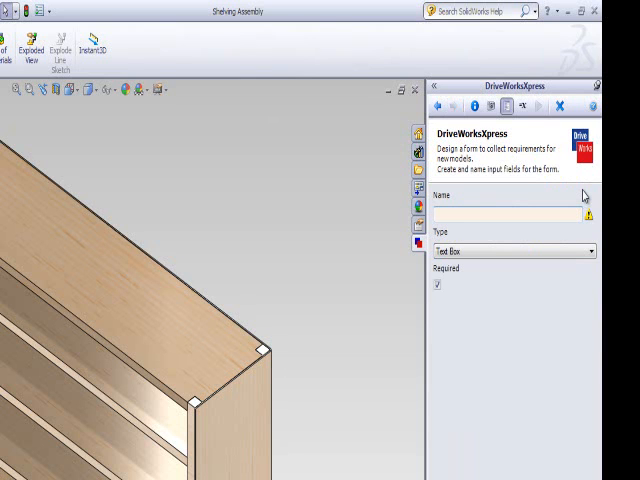
type("Be")
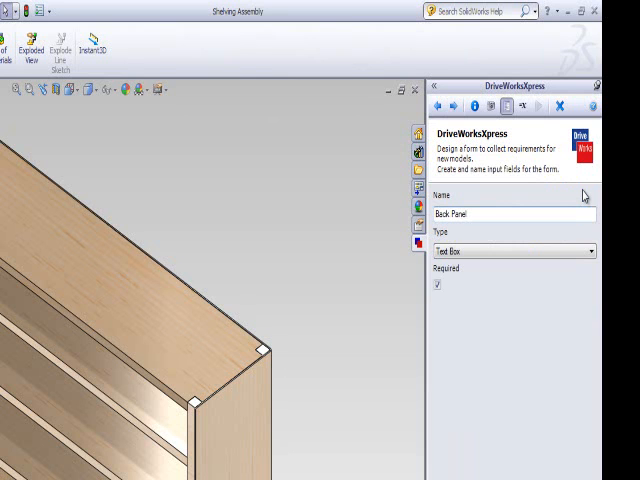
left_click(589, 250)
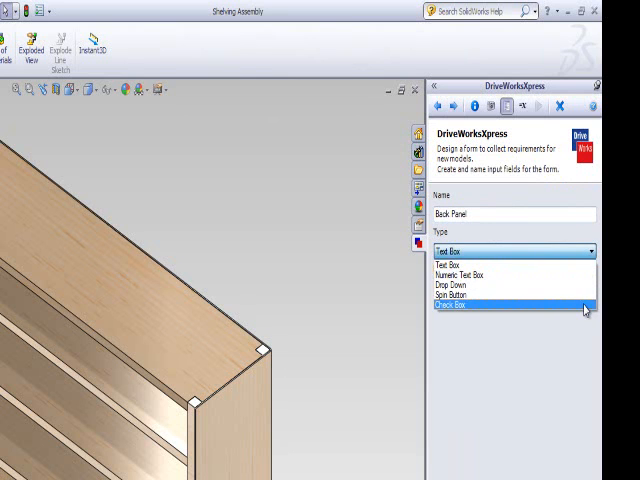
left_click(451, 305)
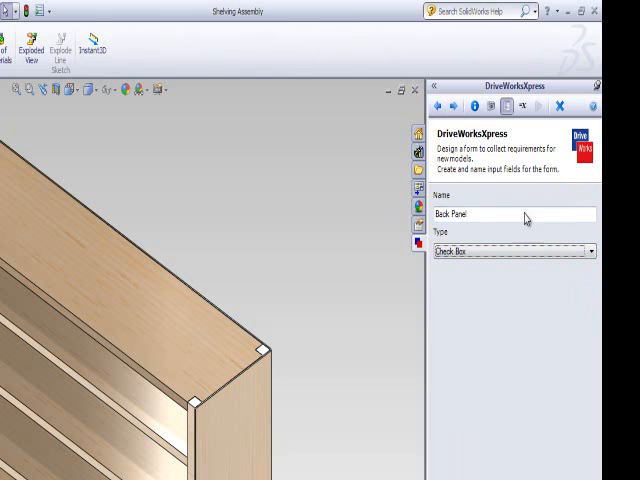
left_click(457, 106)
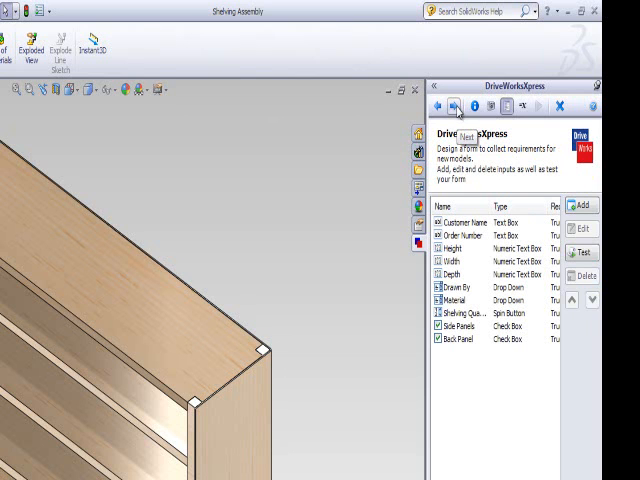